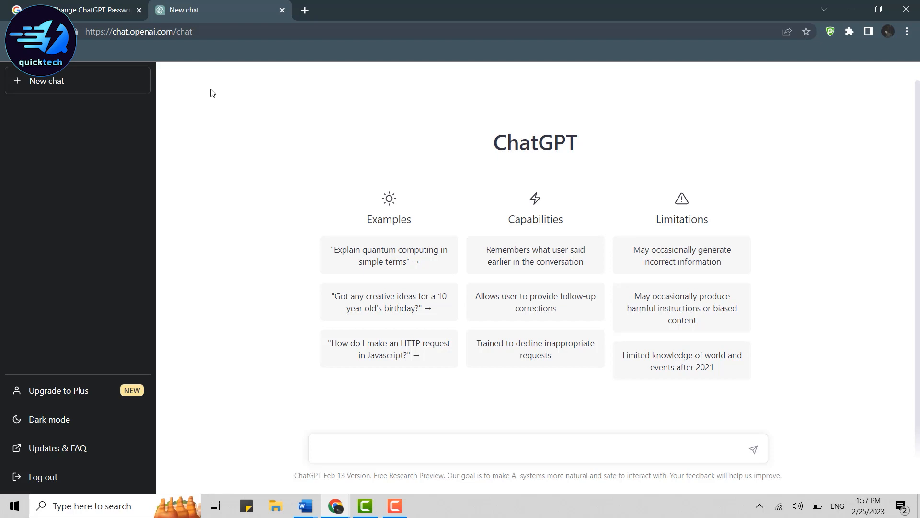
mouse_move(134, 358)
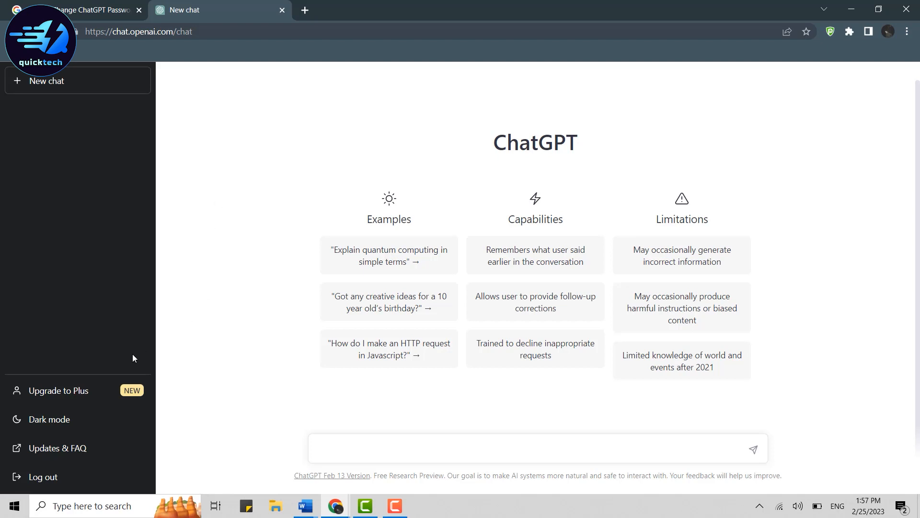
mouse_move(201, 350)
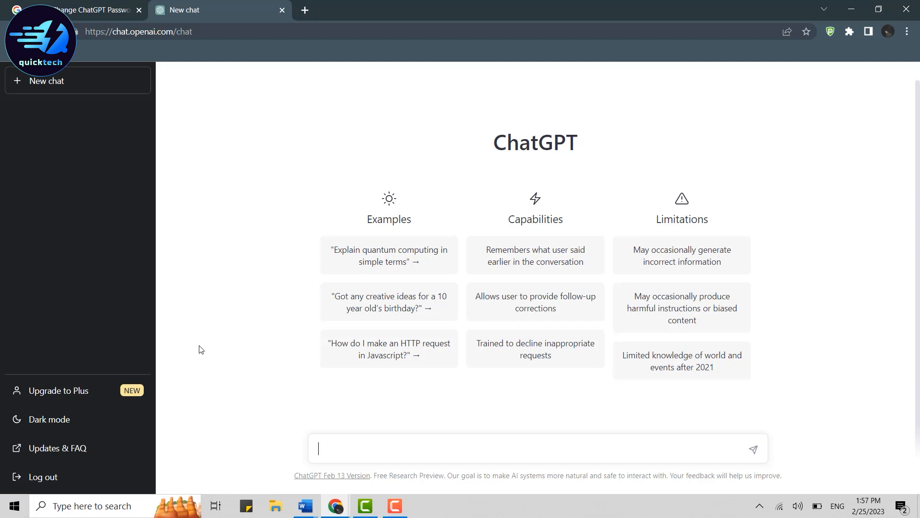
mouse_move(42, 476)
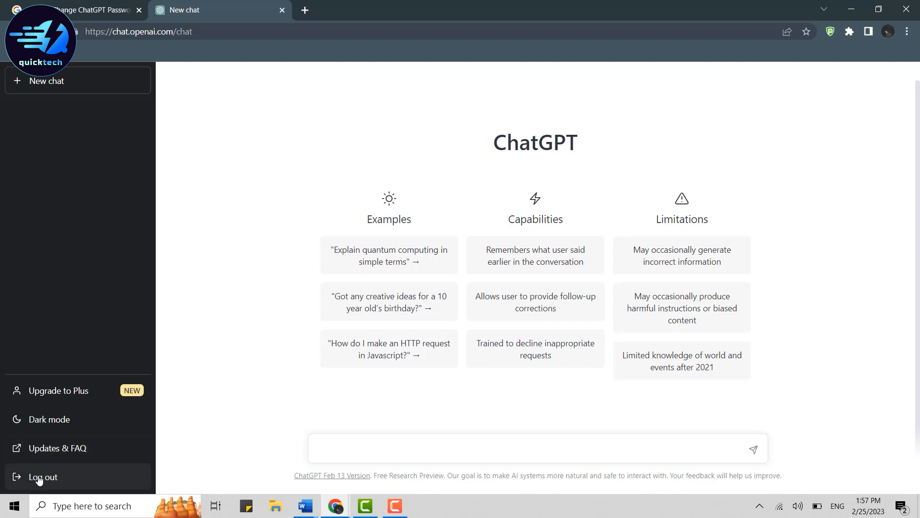
- Log out of ChatGPT, log back in, and submit the account email
left_click(42, 475)
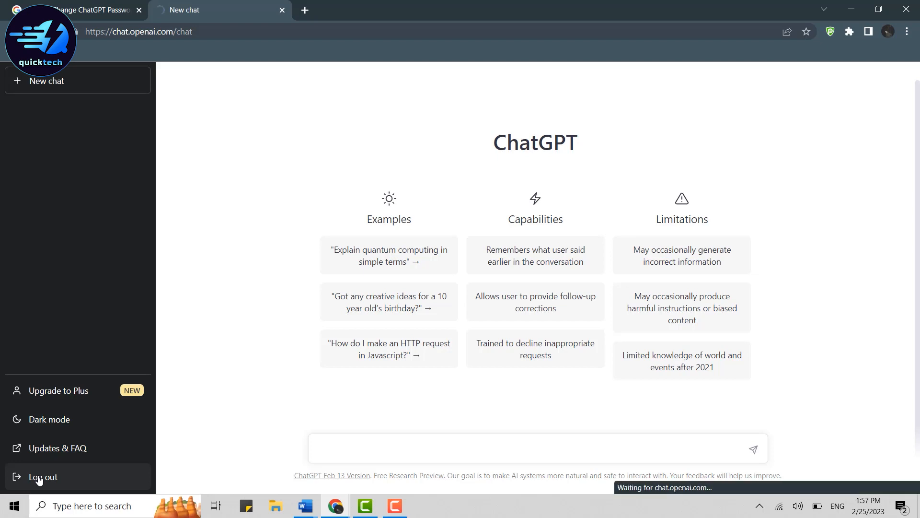
left_click(42, 476)
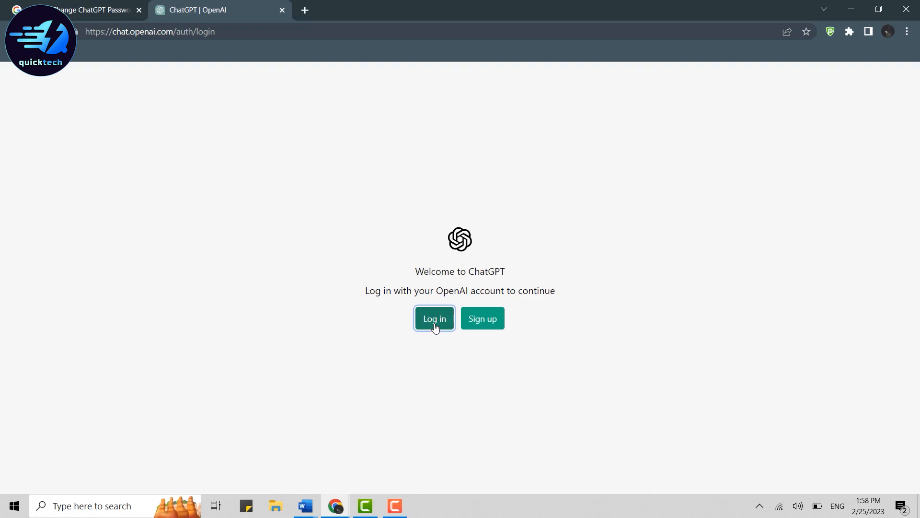
left_click(435, 318)
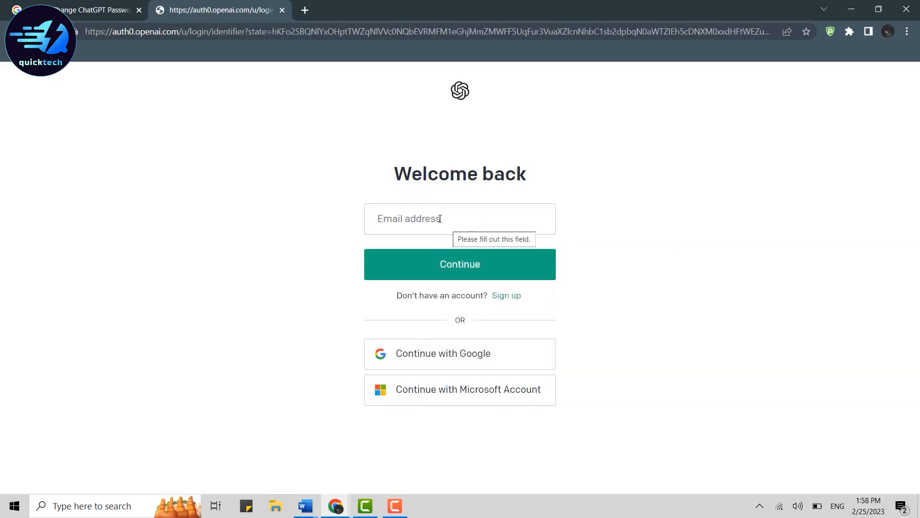
left_click(459, 264)
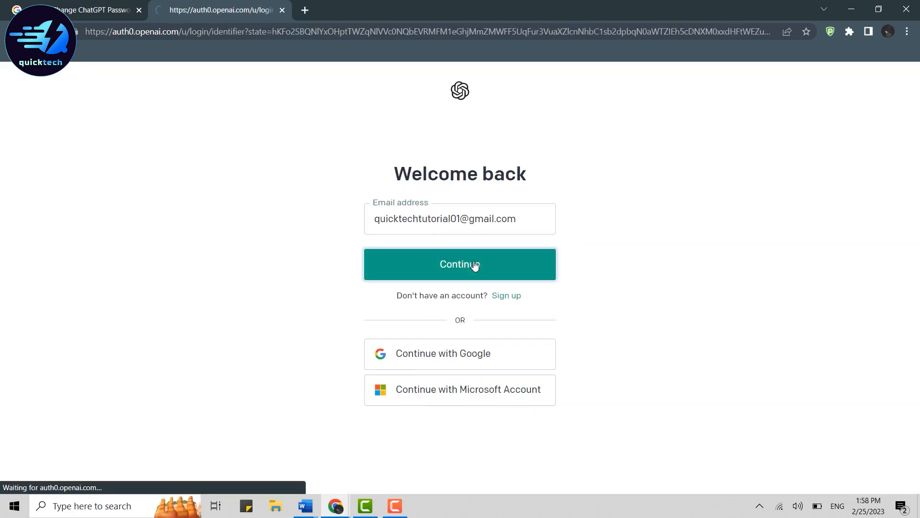
left_click(459, 264)
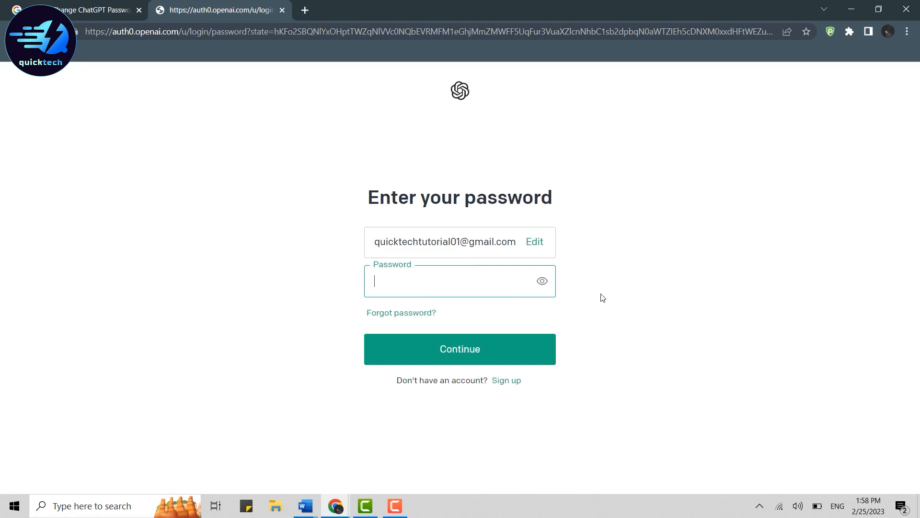
mouse_move(400, 312)
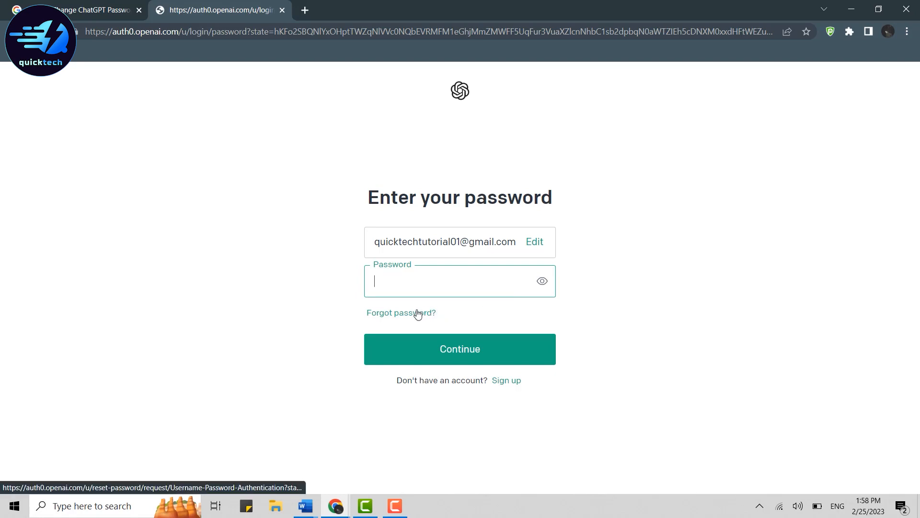
- Use 'Forgot password?' to send a reset email to the account address
left_click(401, 312)
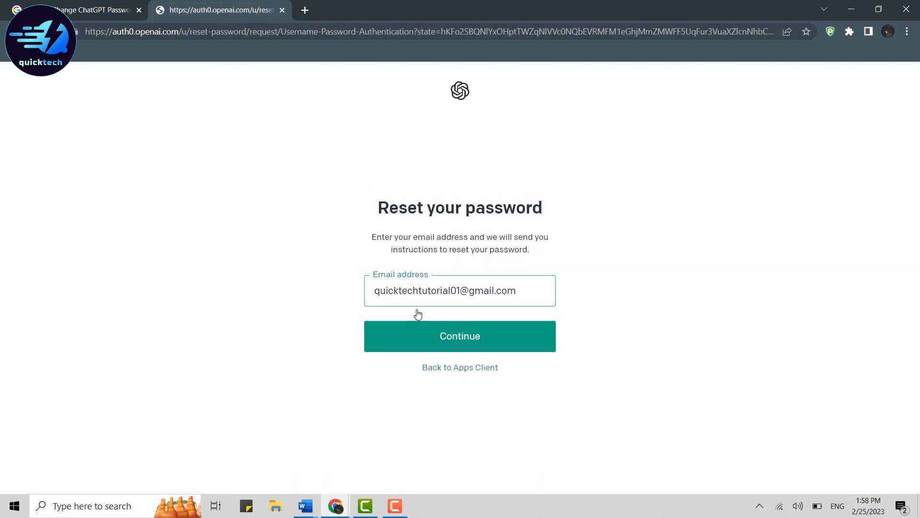
left_click(446, 290)
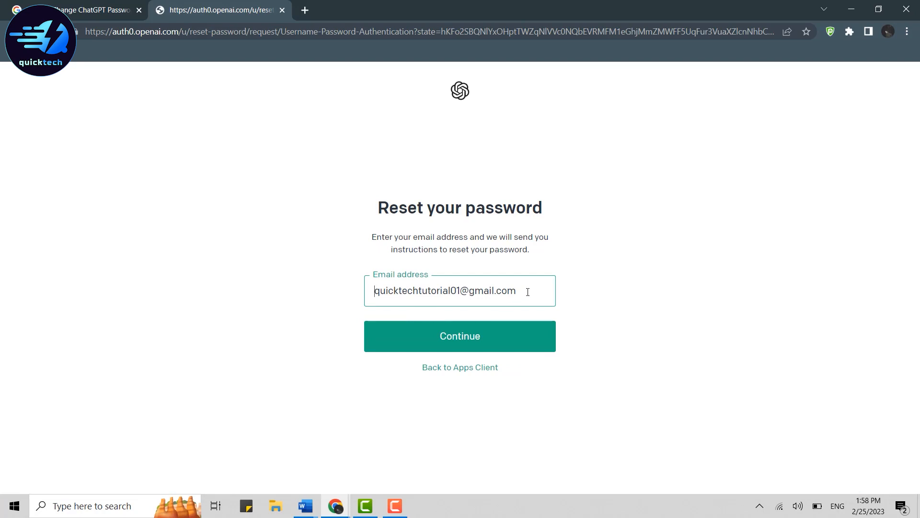
mouse_move(484, 329)
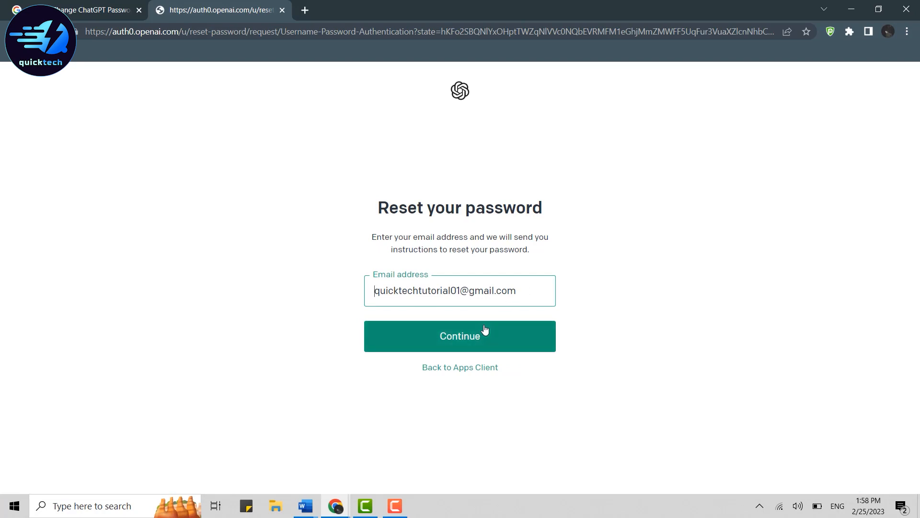
left_click(459, 335)
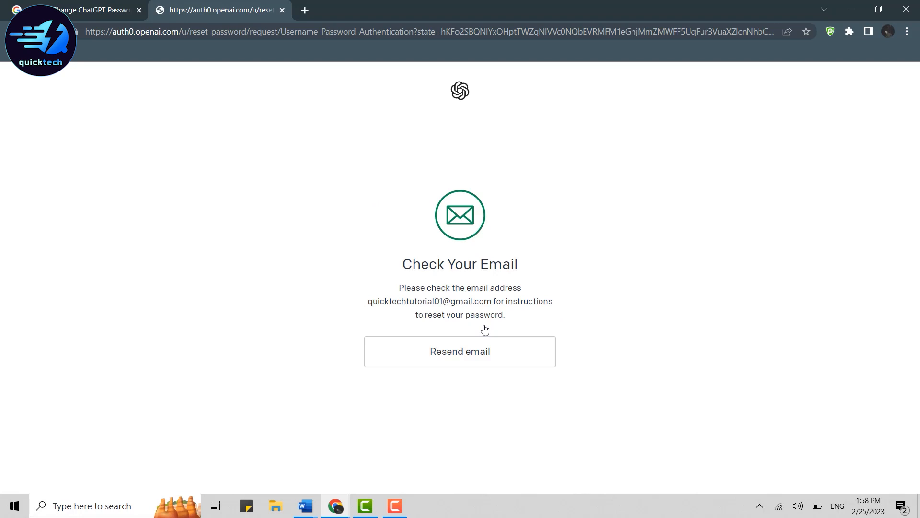
mouse_move(379, 127)
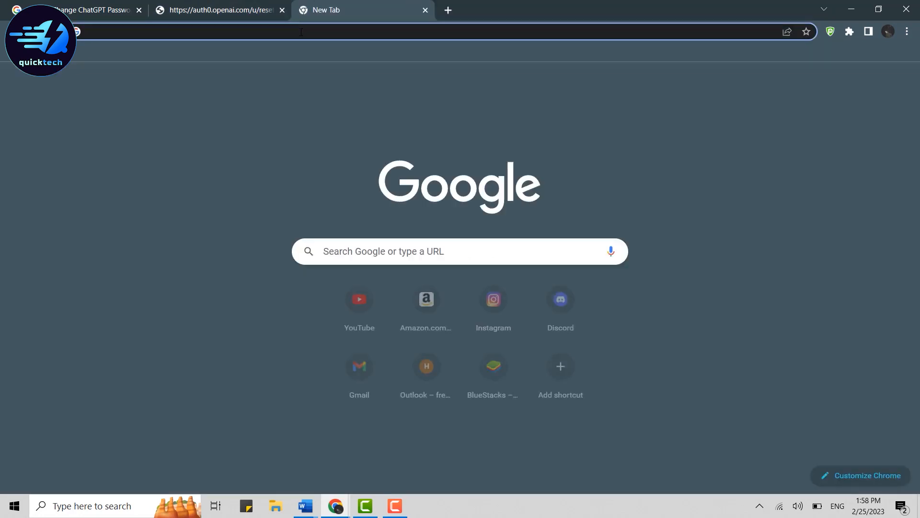
- Open the 'Change password for OpenAI' email in Gmail and follow its Reset password link
left_click(359, 366)
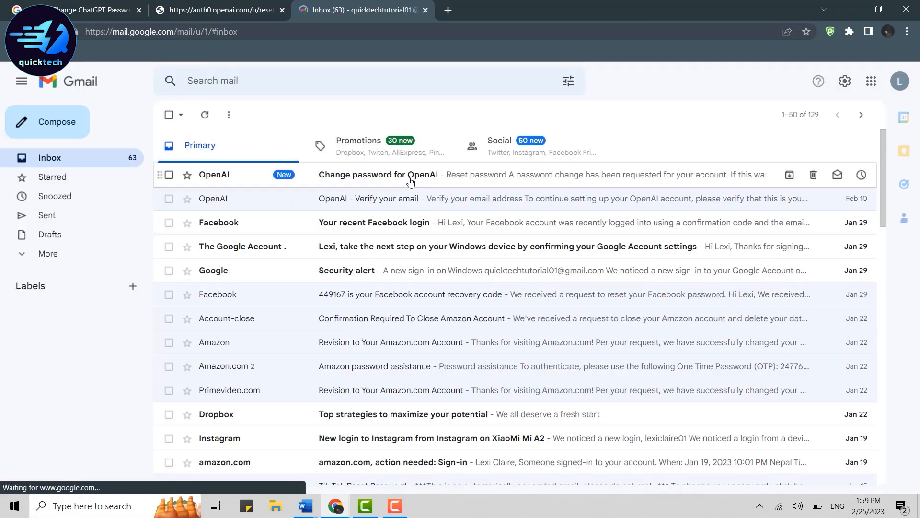
left_click(378, 174)
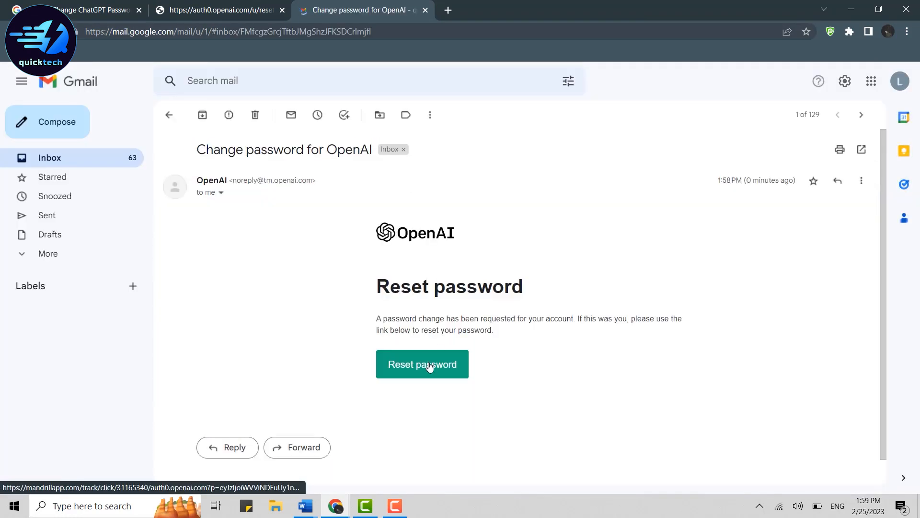
left_click(421, 364)
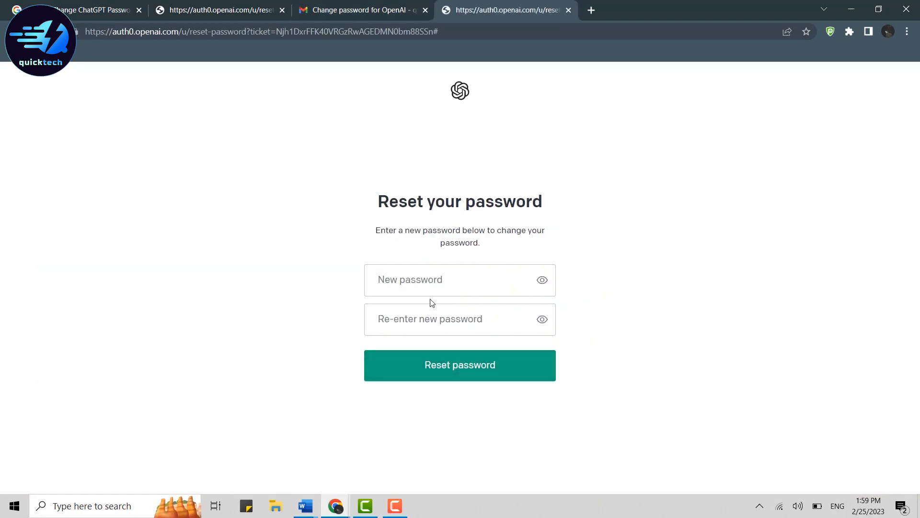
- Enter and confirm the new password, then submit the reset form
left_click(459, 365)
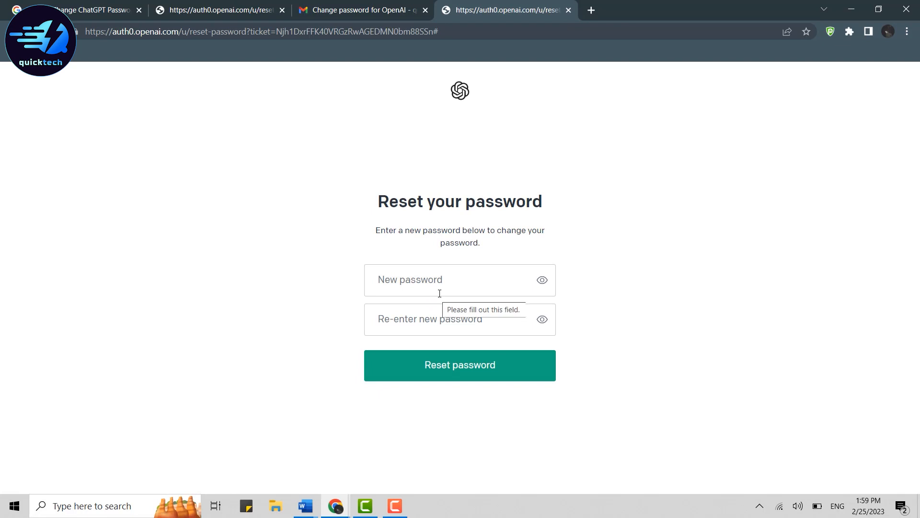
type("••")
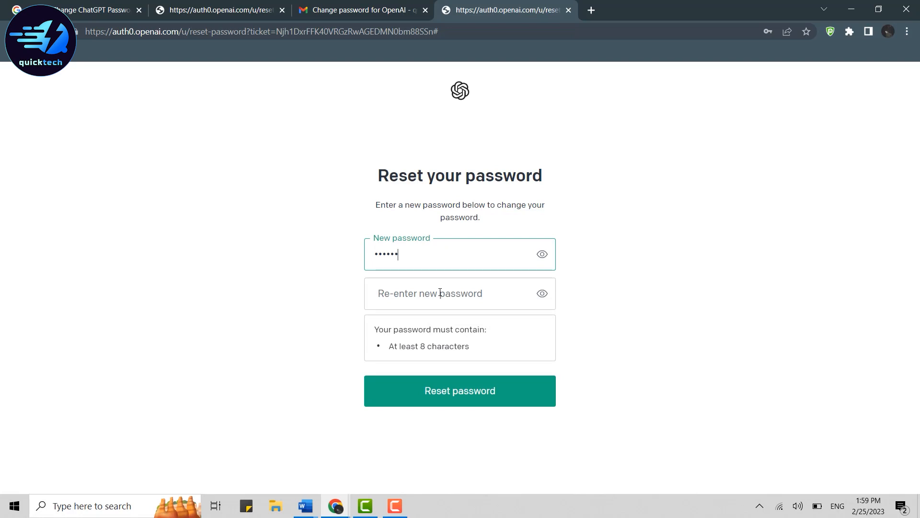
left_click(459, 292)
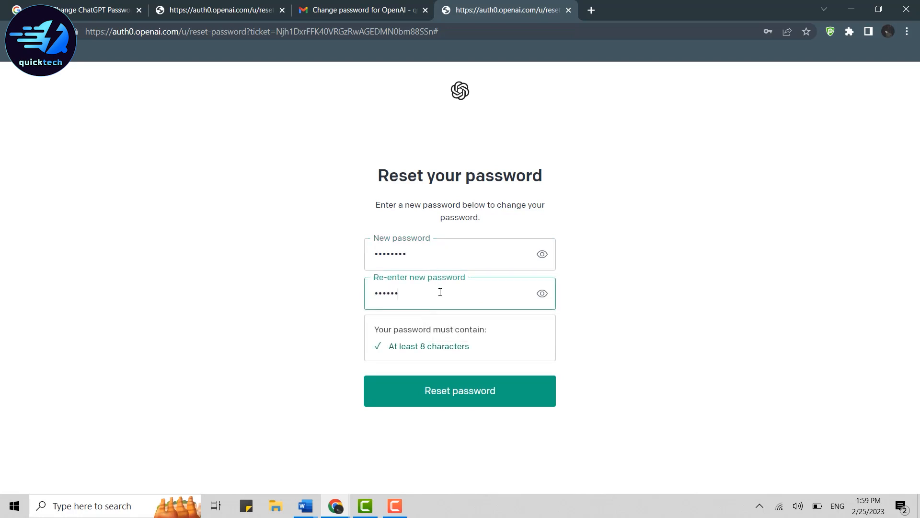
left_click(460, 390)
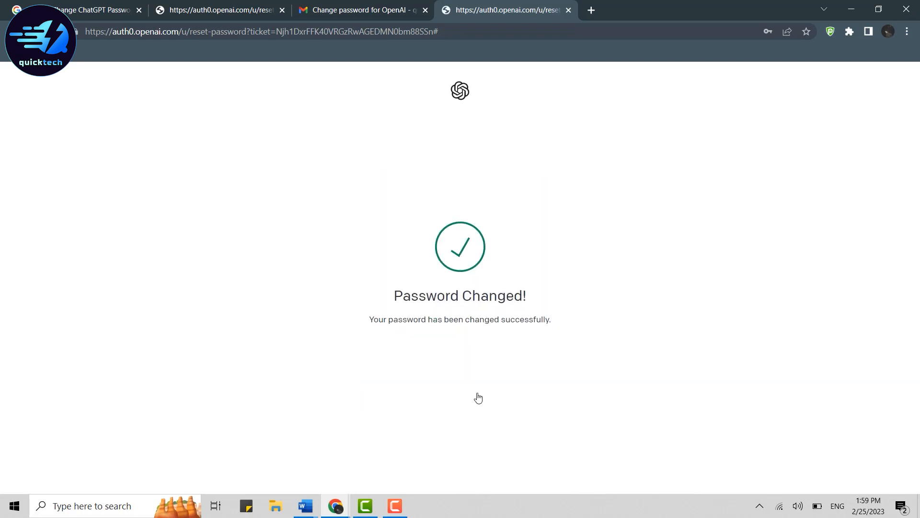